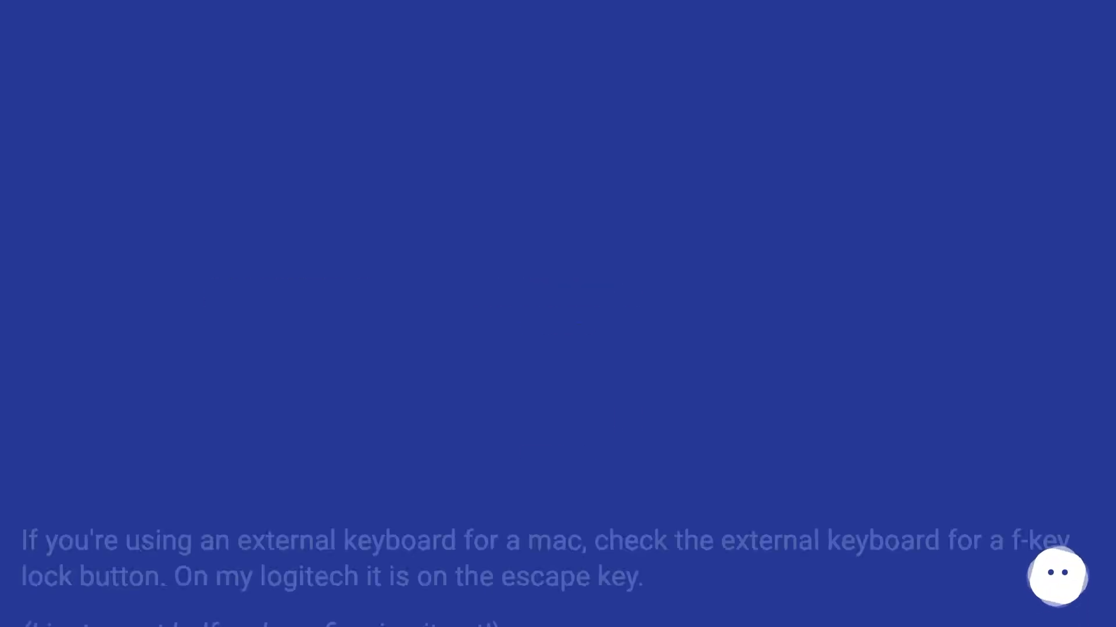
# Step: Reach the Function Keys pane of the Keyboard Shortcuts sheet in Keyboard settings
pyautogui.scroll(3)
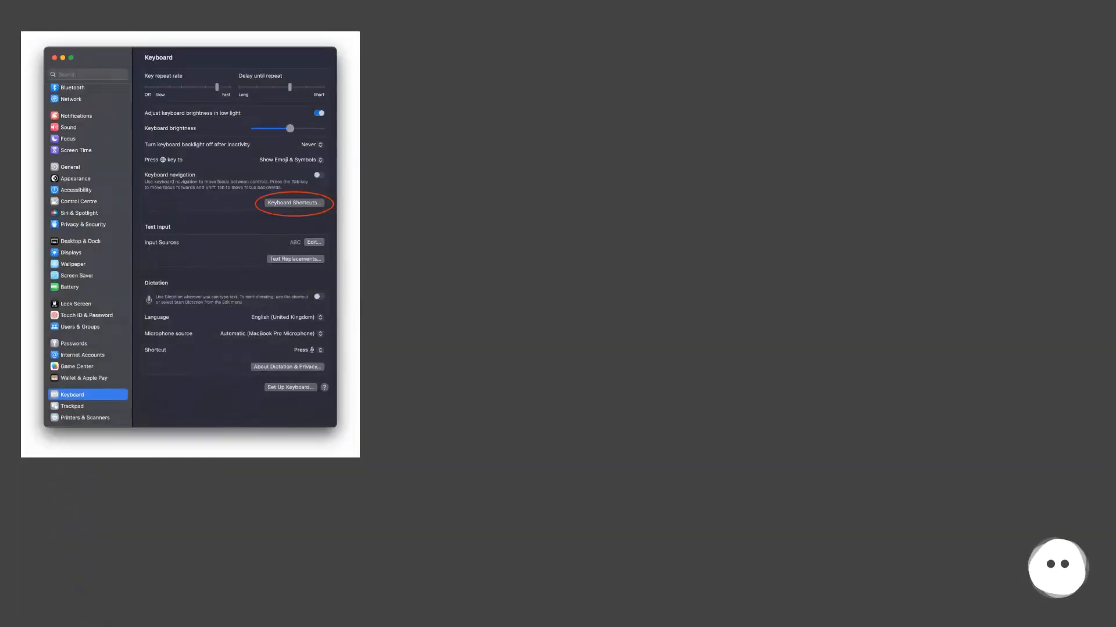
pyautogui.click(292, 202)
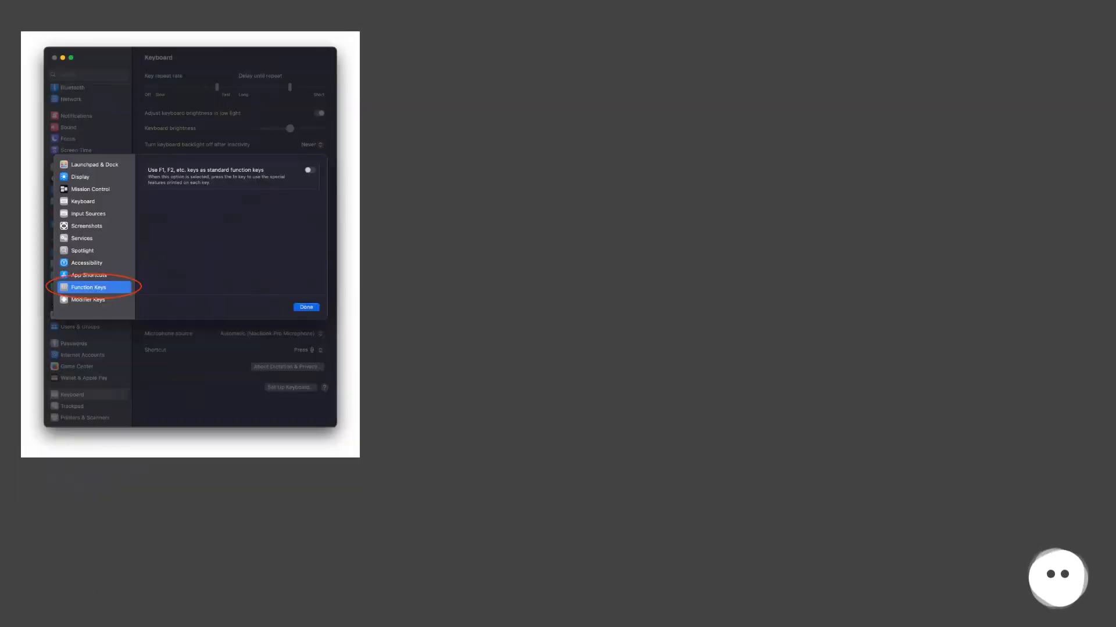